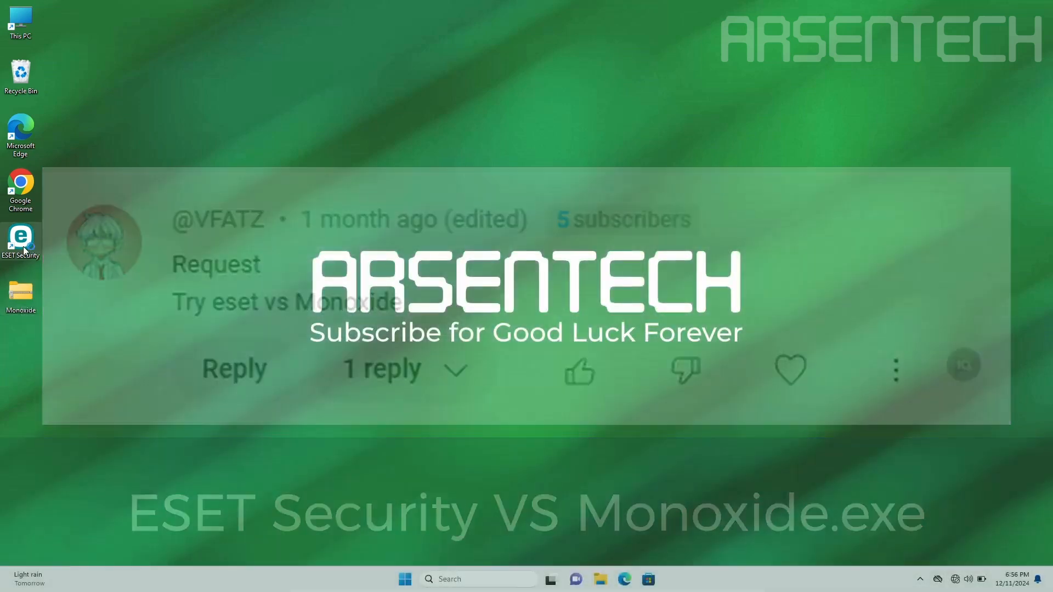
Launch ESET Security from its desktop icon to show the protected-status overview
{"action": "double_click", "coordinate": [21, 239]}
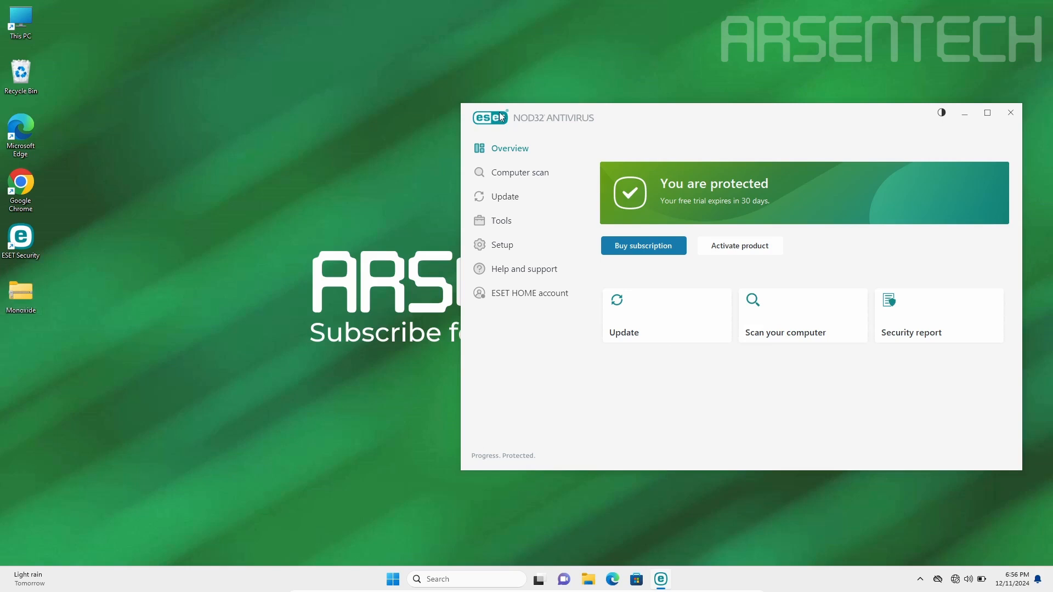
Show ESET's quarantine list with the one Win64 agent file, with Task Manager open too
{"action": "right_click", "coordinate": [21, 296]}
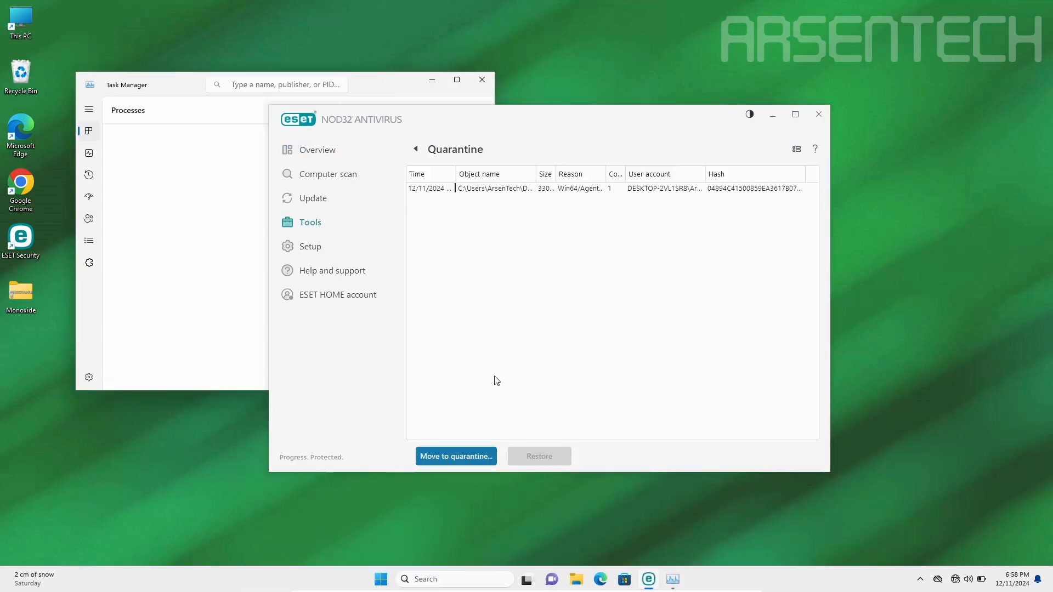
{"action": "left_click", "coordinate": [481, 79]}
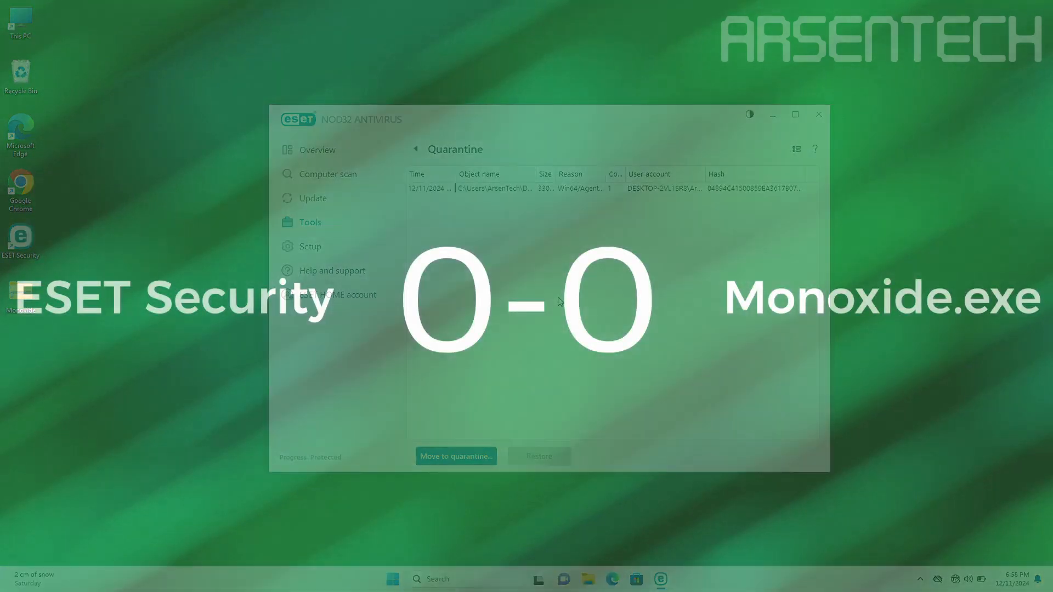
Expand the Host Intrusion Prevention System settings in ESET's Advanced setup
{"action": "left_click", "coordinate": [310, 245]}
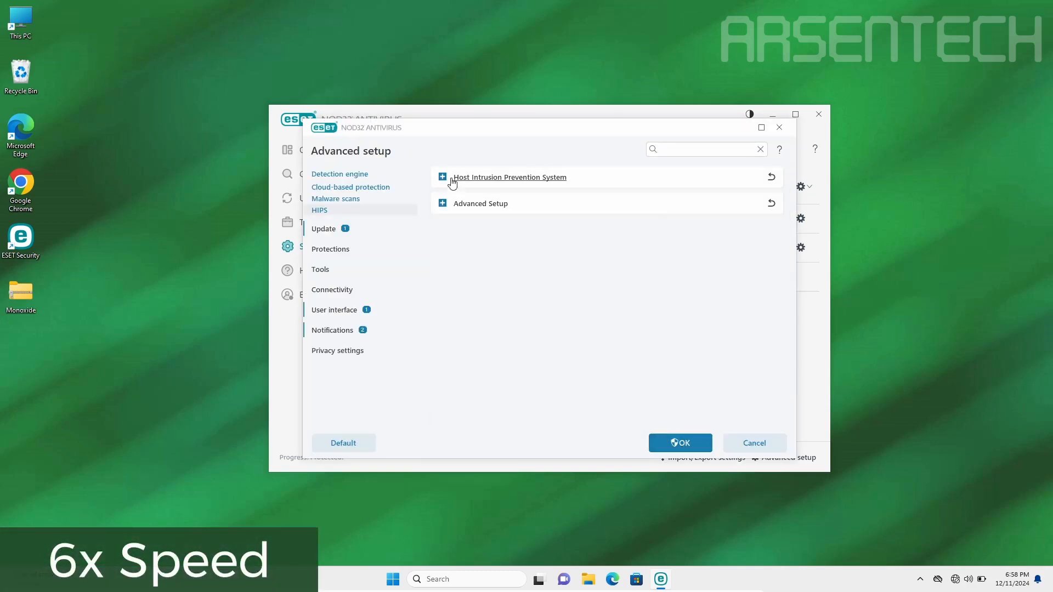
{"action": "left_click", "coordinate": [680, 442]}
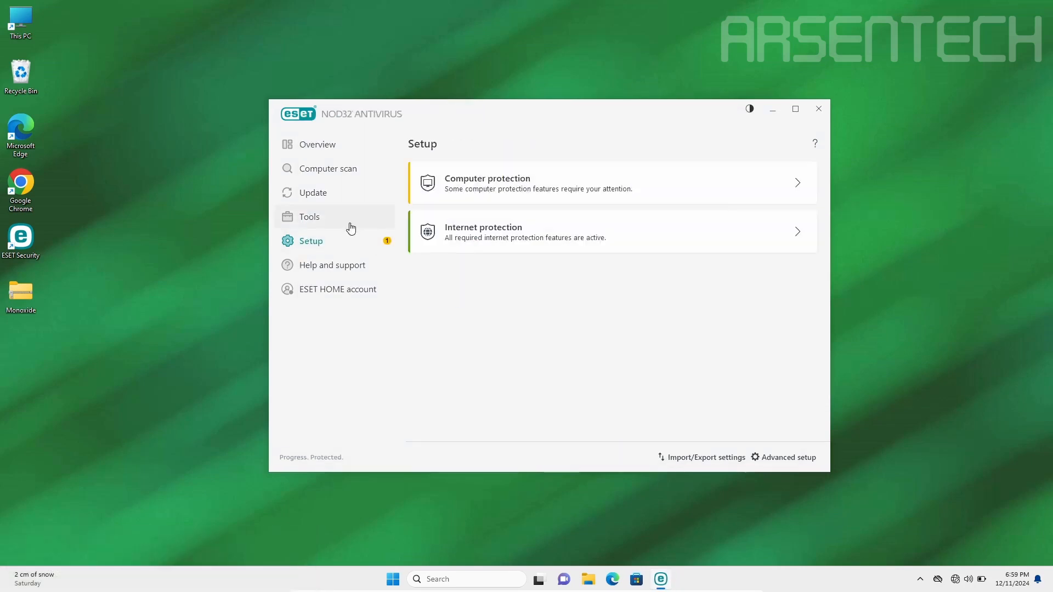
{"action": "left_click", "coordinate": [309, 217]}
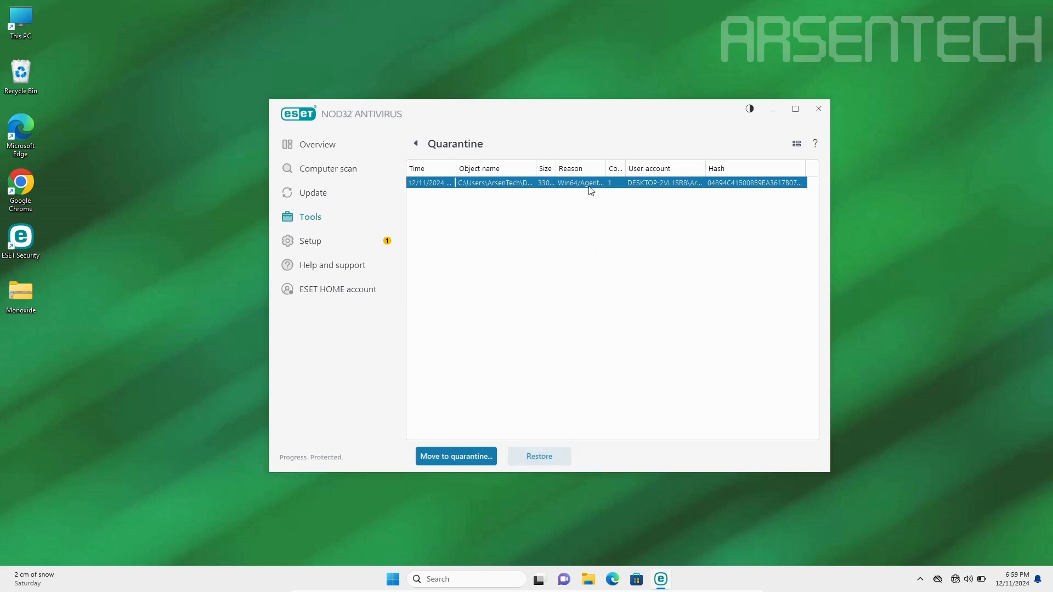
Restore the quarantined Monoxidex64 file and dismiss the resulting error messages
{"action": "left_click", "coordinate": [538, 456]}
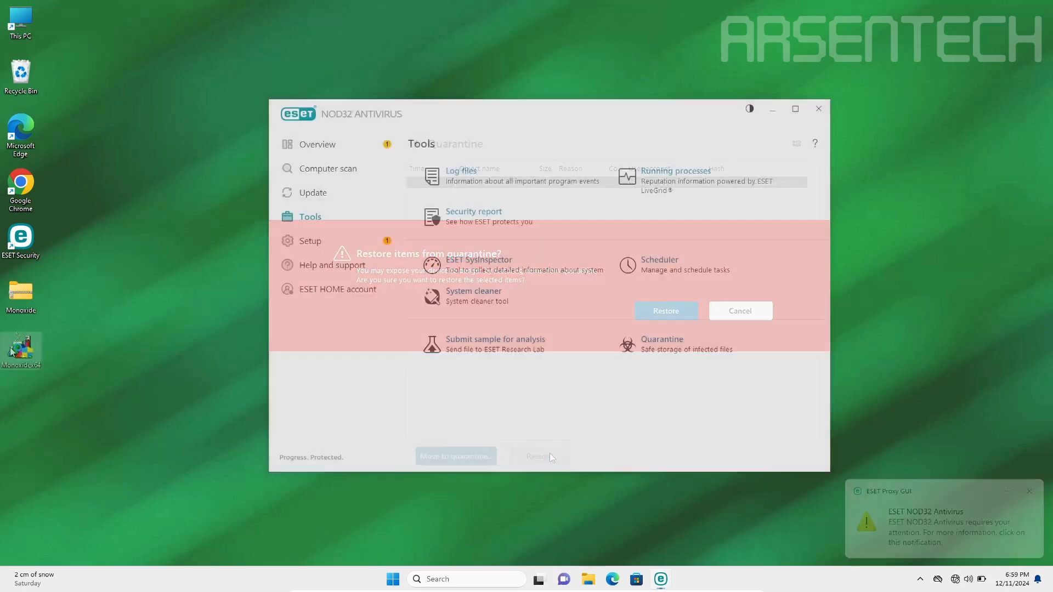
{"action": "left_click", "coordinate": [665, 310]}
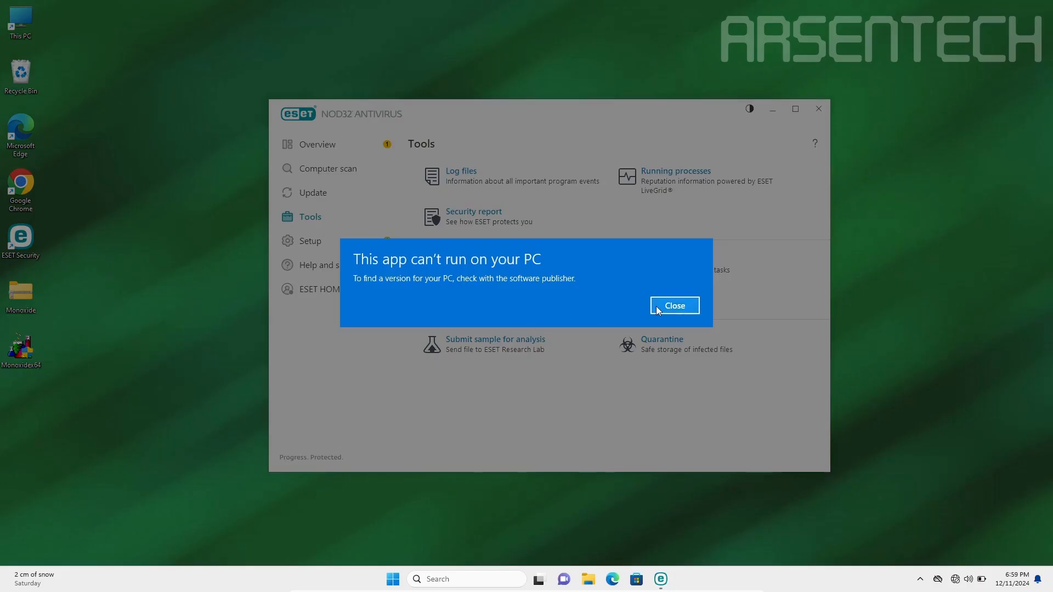
{"action": "left_click", "coordinate": [674, 305]}
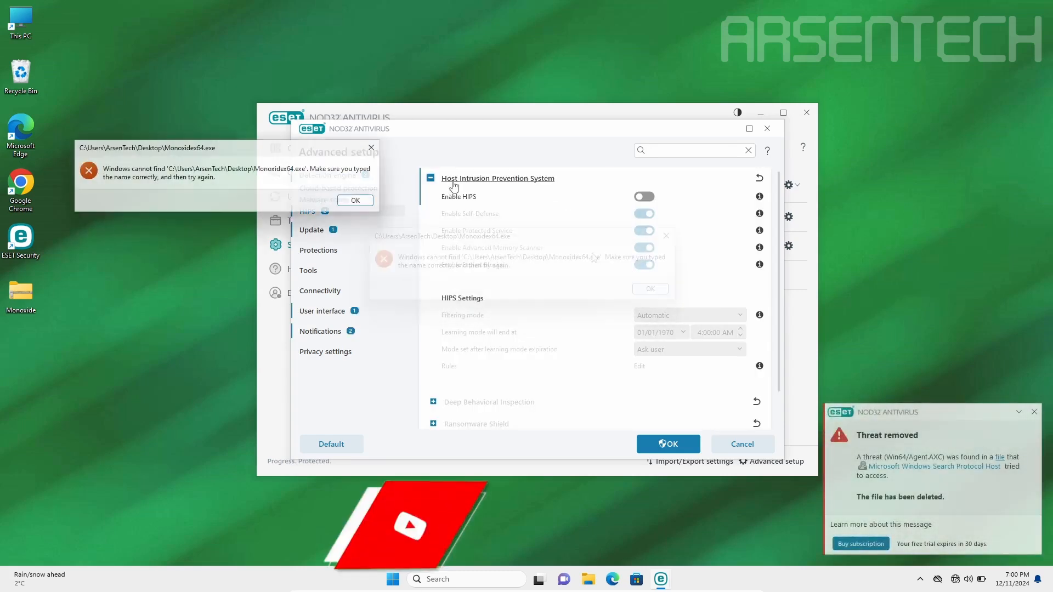
{"action": "left_click", "coordinate": [649, 288]}
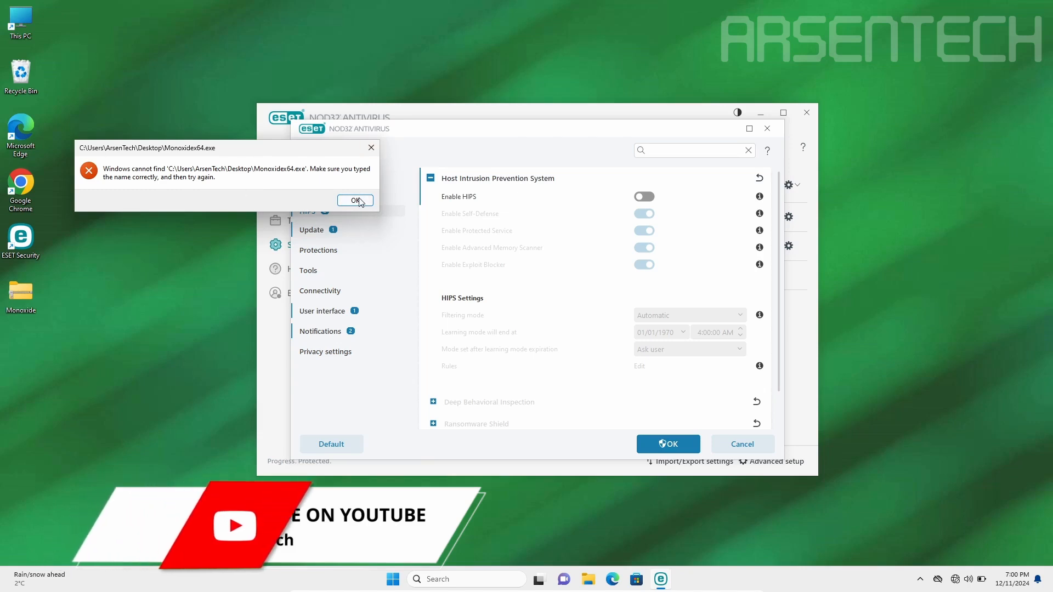
{"action": "left_click", "coordinate": [355, 200]}
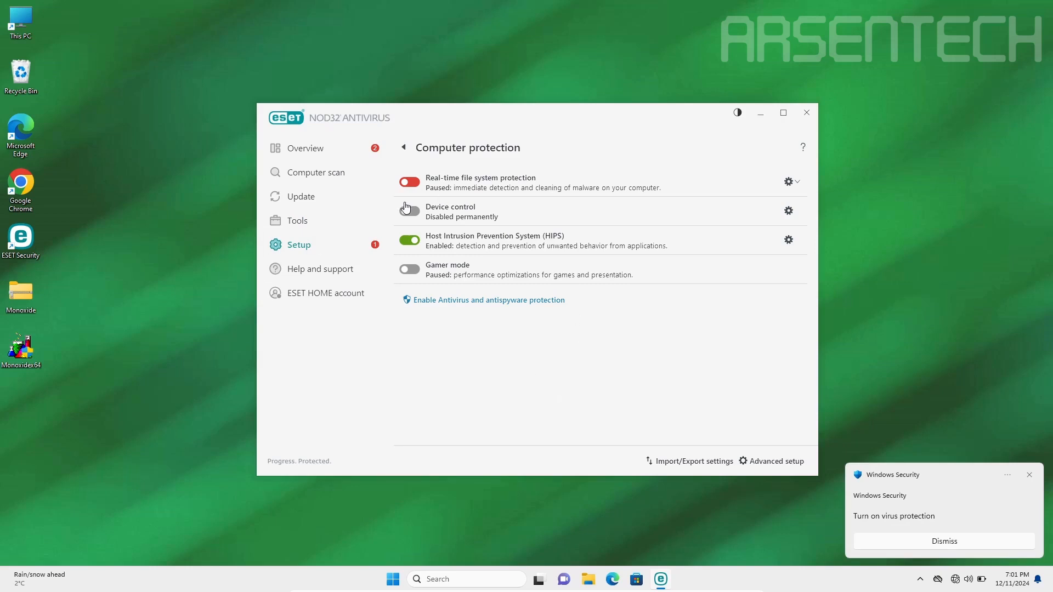
Run Monoxidex64 from the desktop, approving the UAC prompt and ESET's malware warning
{"action": "left_click", "coordinate": [943, 541]}
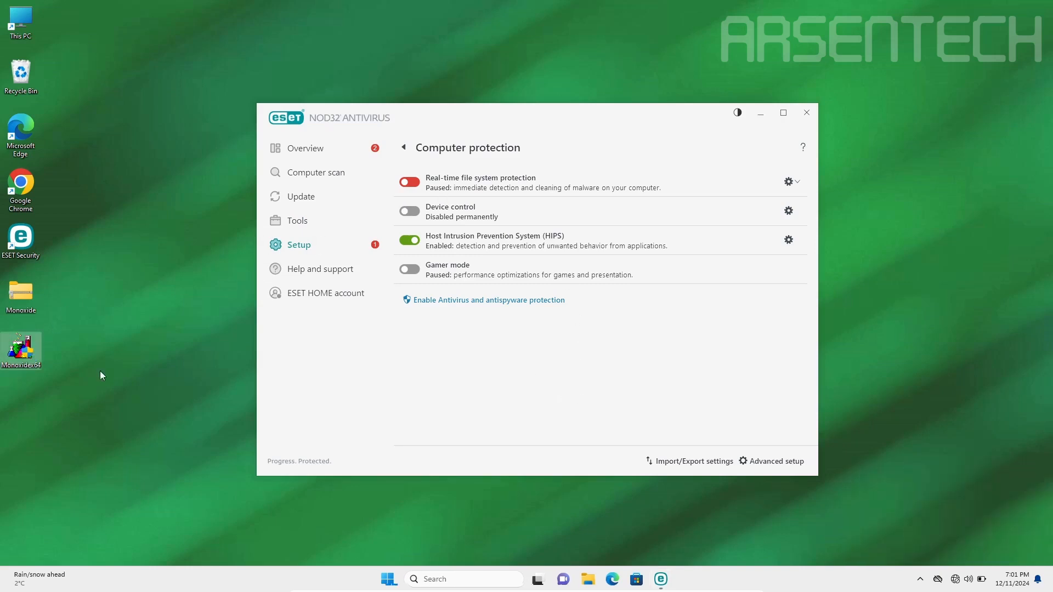
{"action": "double_click", "coordinate": [20, 347]}
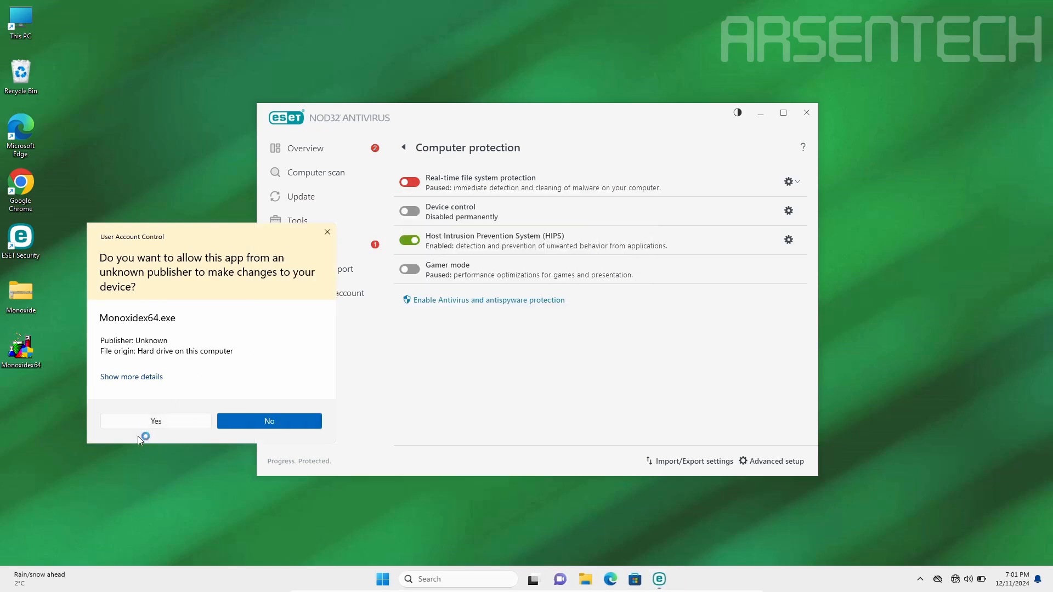
{"action": "left_click", "coordinate": [155, 421]}
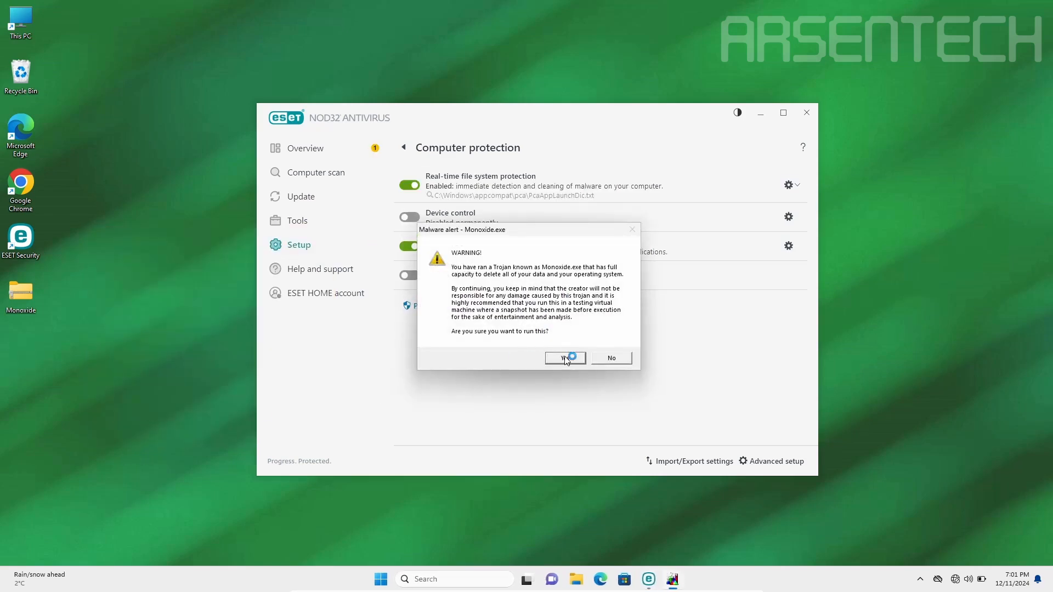
{"action": "left_click", "coordinate": [562, 357]}
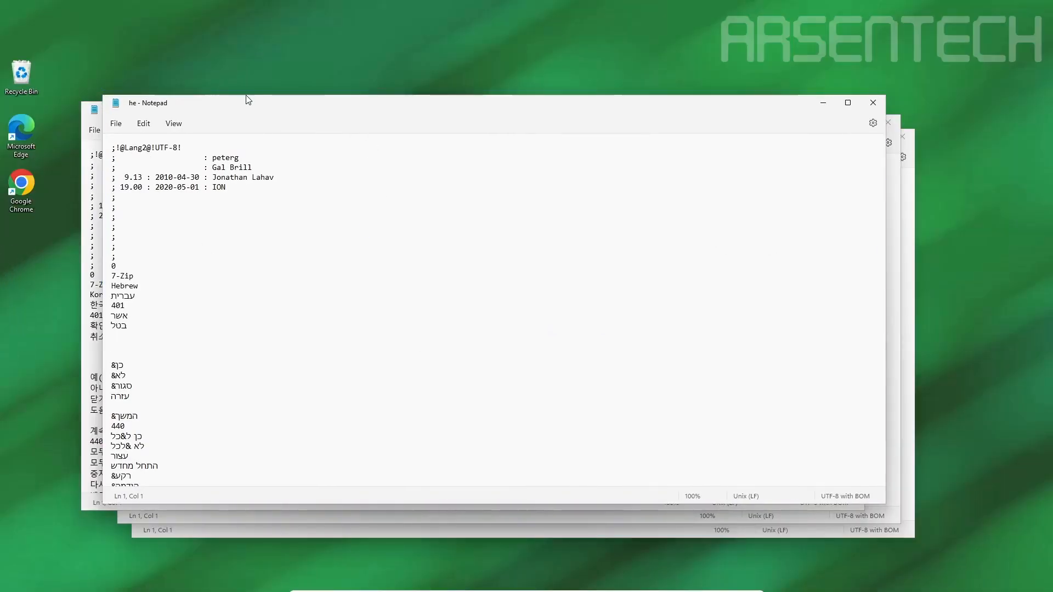
{"action": "mouse_move", "coordinate": [279, 128]}
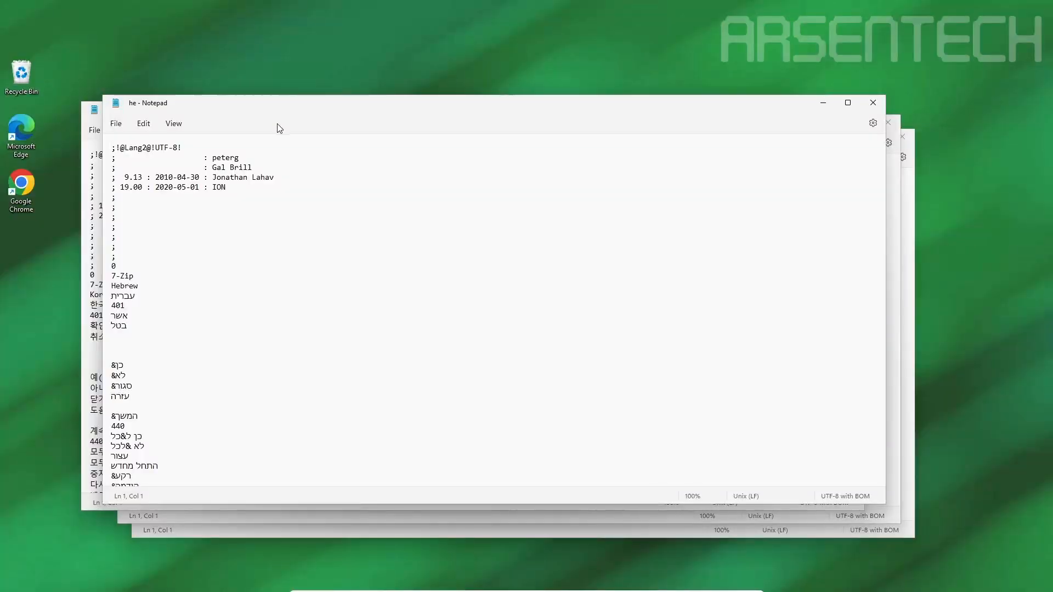
Dismiss one of the Notepad windows spawned by the malware
{"action": "left_click", "coordinate": [186, 158]}
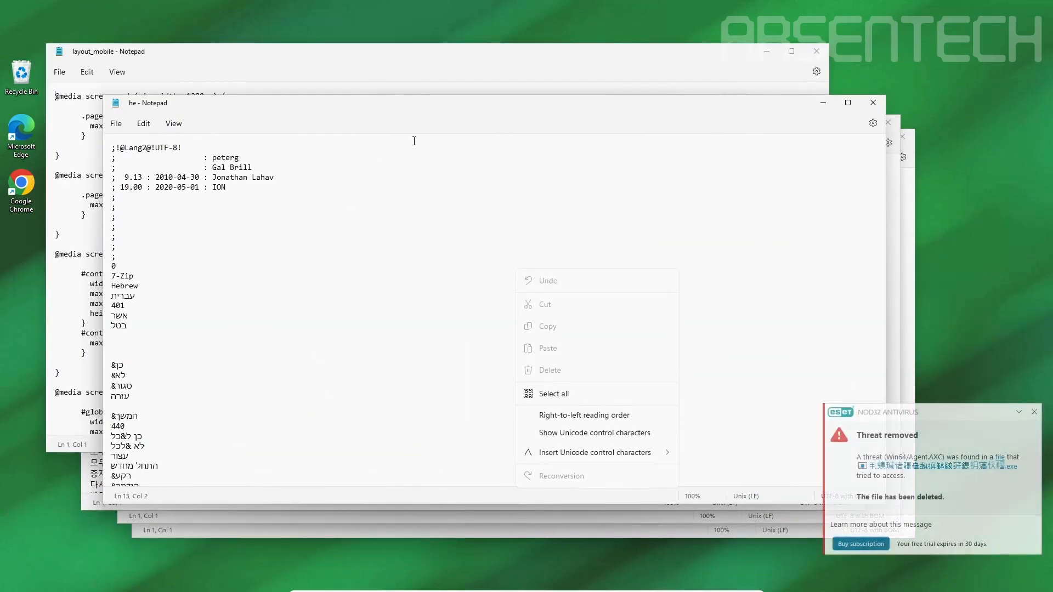
{"action": "mouse_move", "coordinate": [467, 175]}
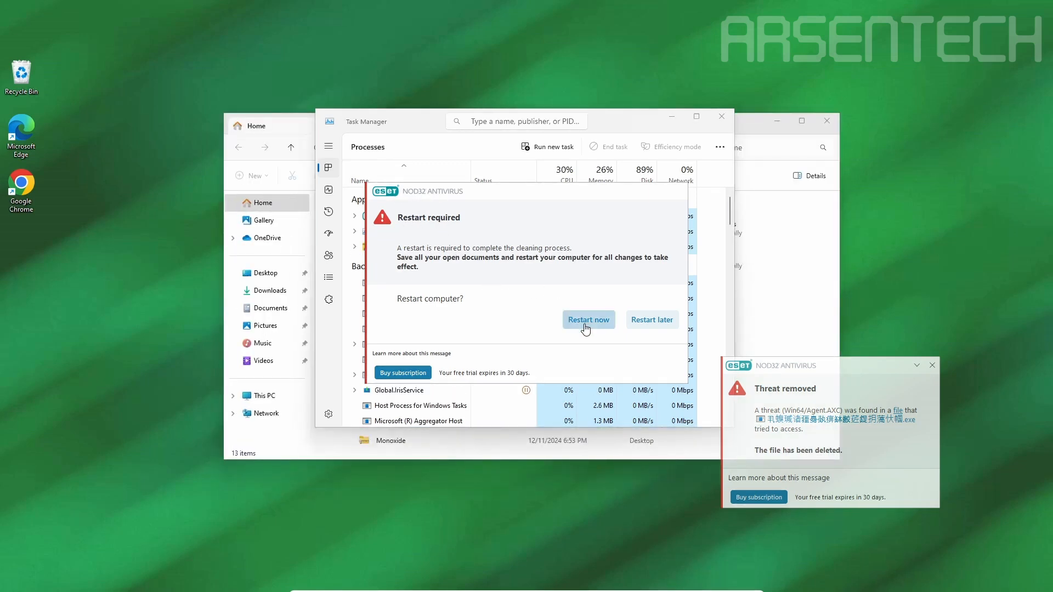
Accept ESET's Restart now prompt and close the File Explorer window
{"action": "left_click", "coordinate": [650, 320]}
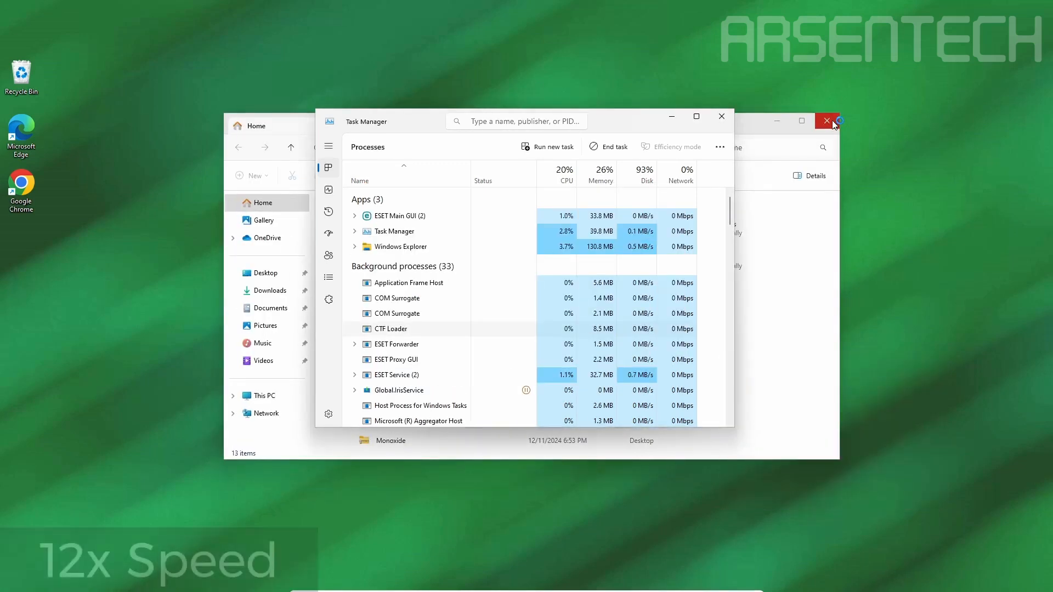
{"action": "left_click", "coordinate": [826, 120]}
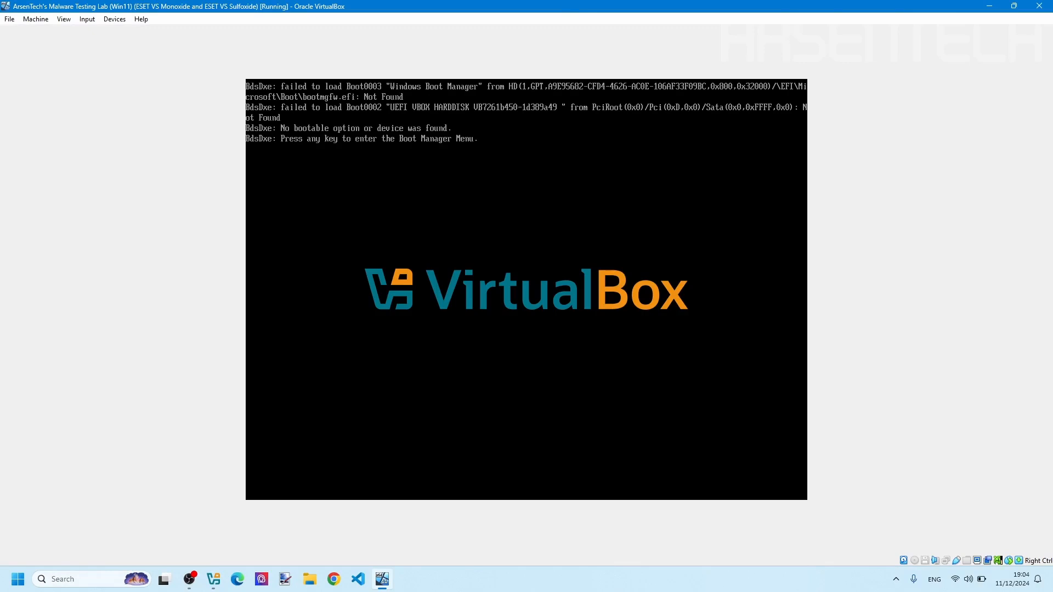
{"action": "mouse_move", "coordinate": [208, 106]}
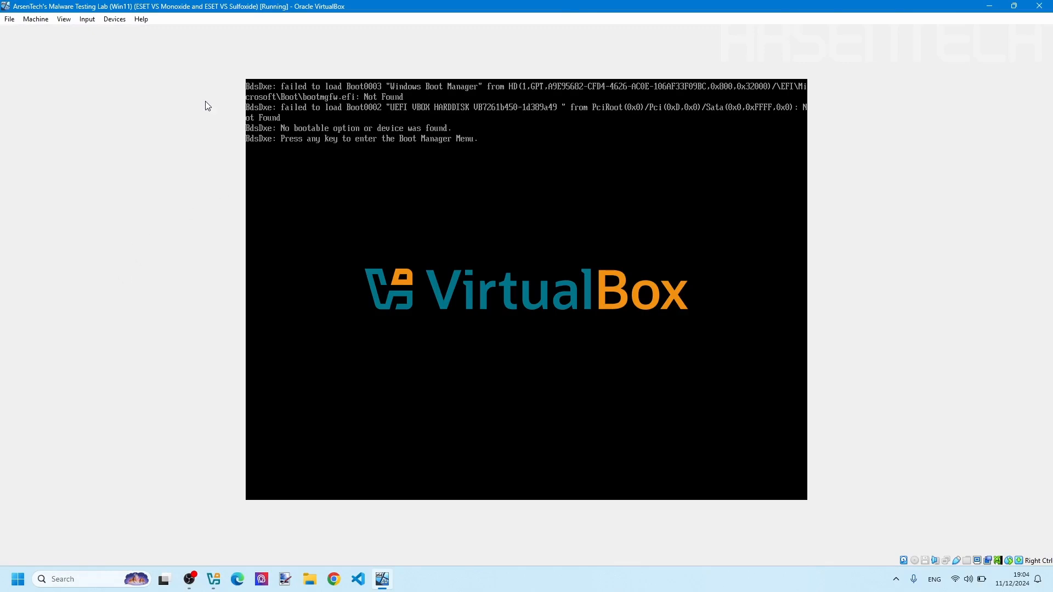
{"action": "mouse_move", "coordinate": [491, 45]}
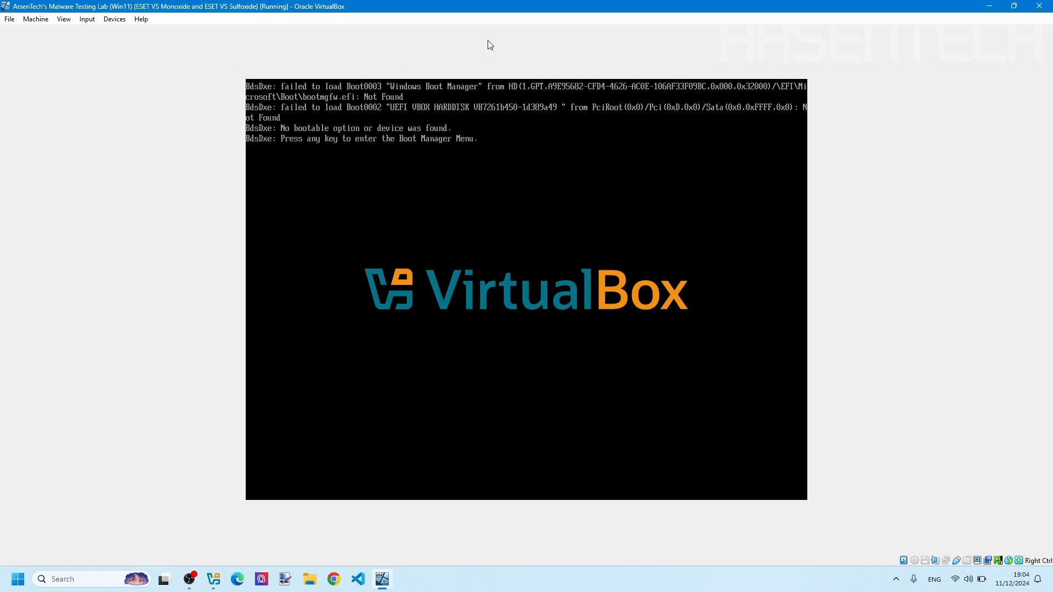
{"action": "mouse_move", "coordinate": [193, 203]}
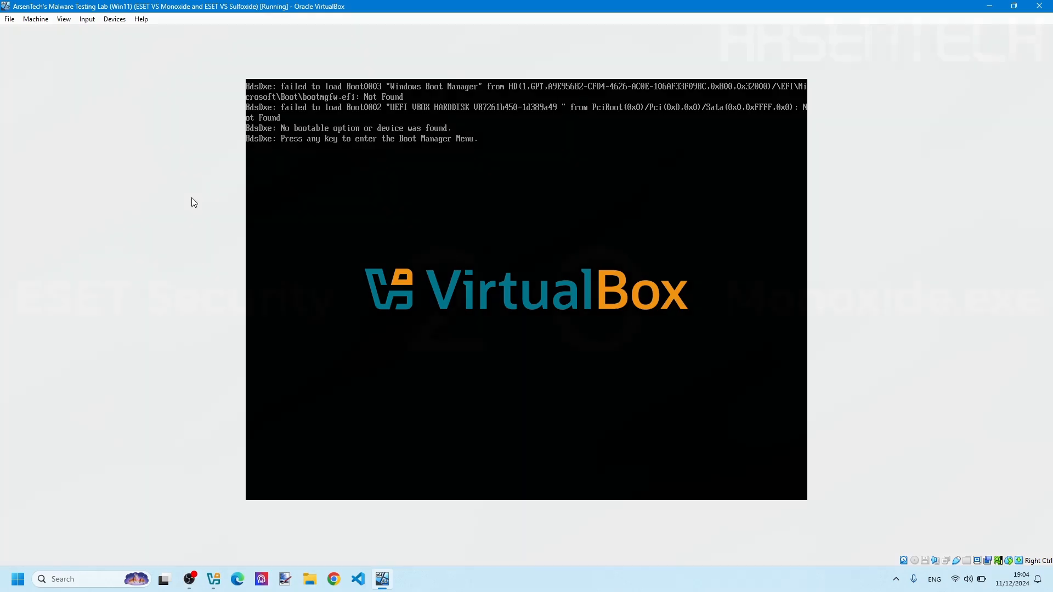